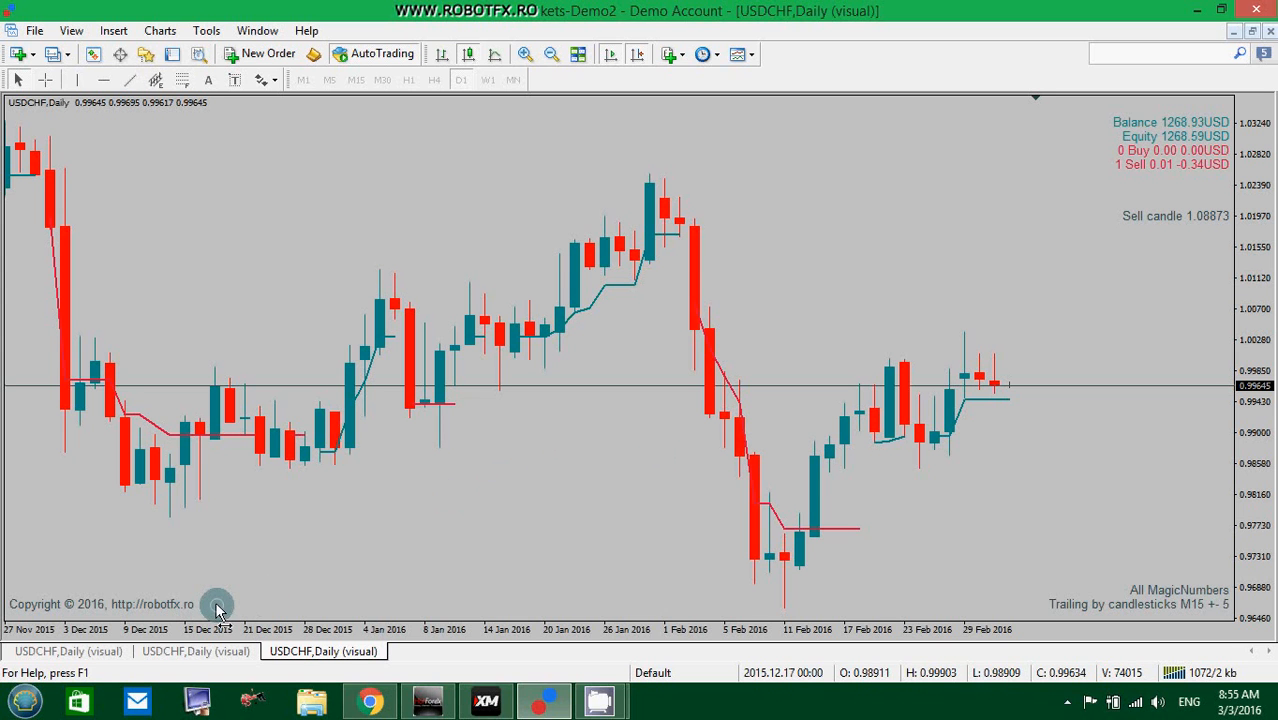
pyautogui.moveTo(836, 540)
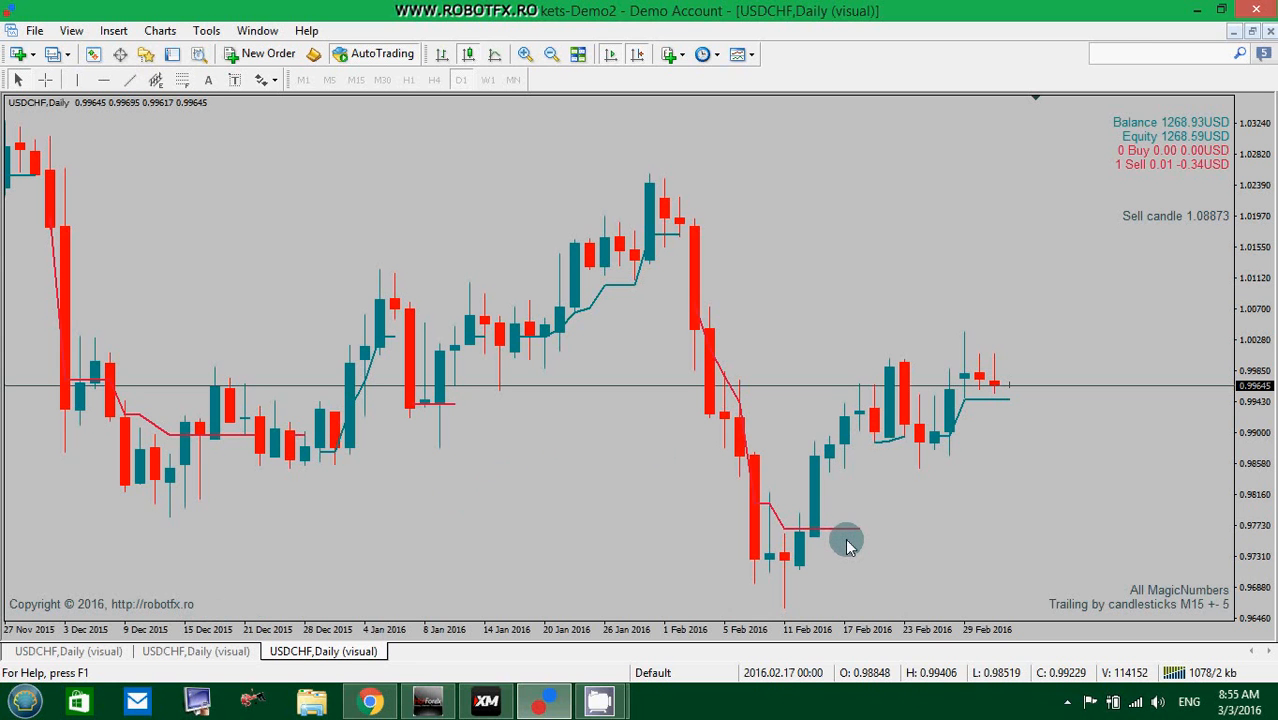
pyautogui.moveTo(854, 538)
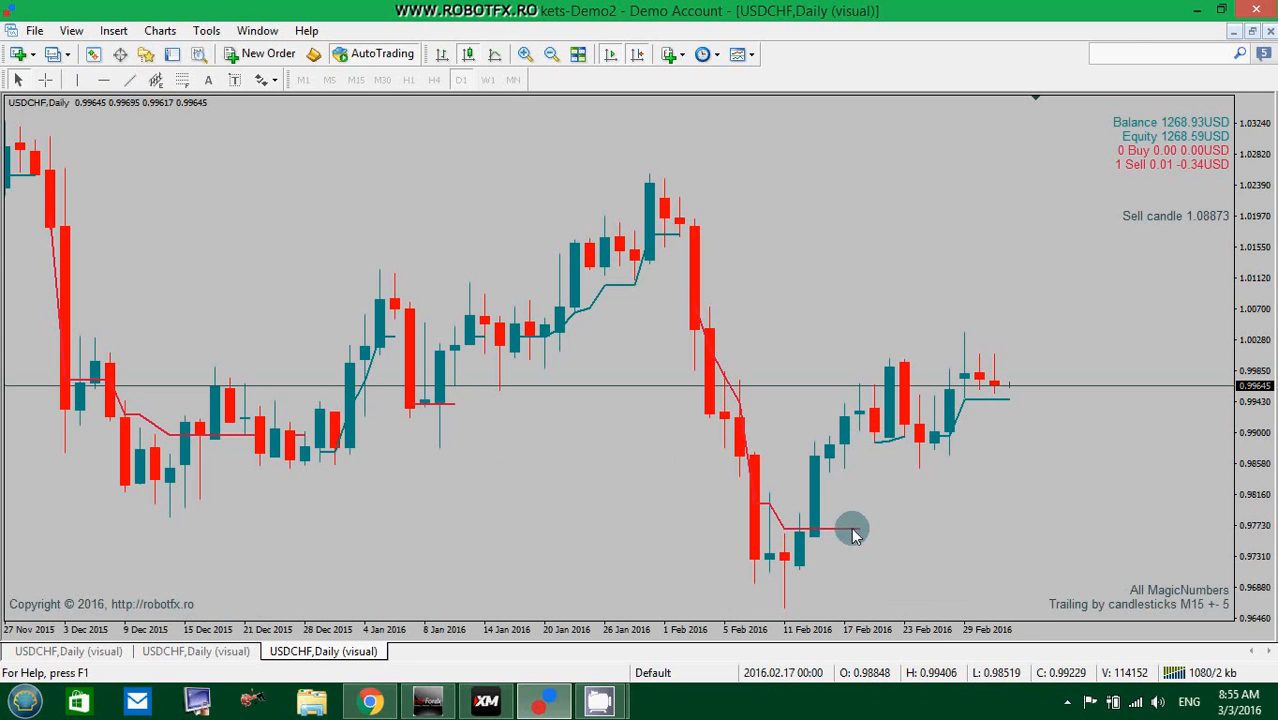
pyautogui.moveTo(854, 535)
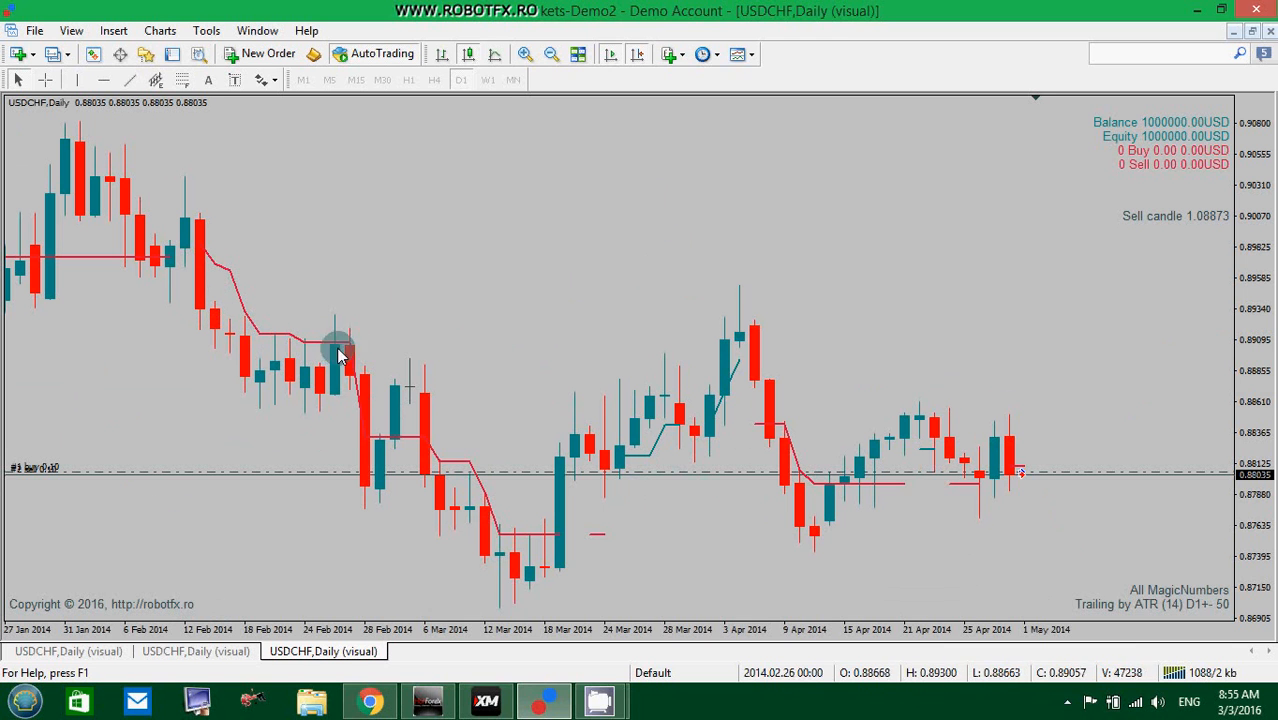
pyautogui.moveTo(540, 540)
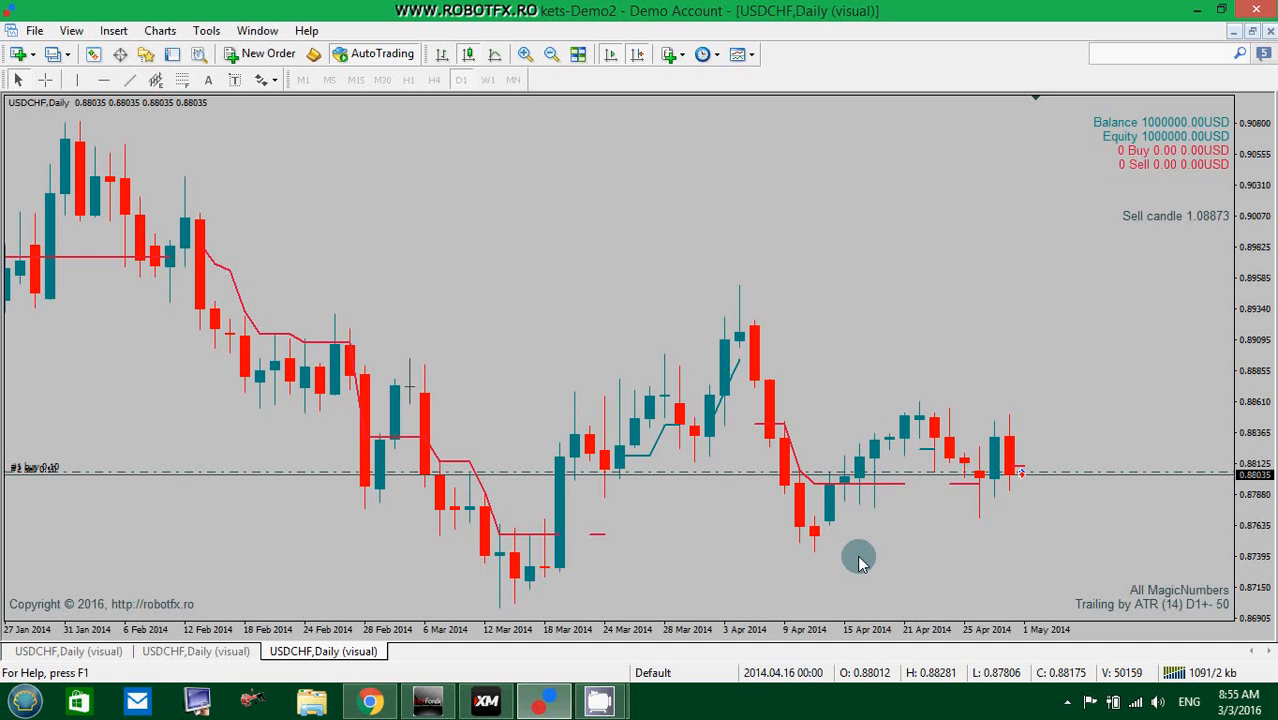
pyautogui.moveTo(944, 492)
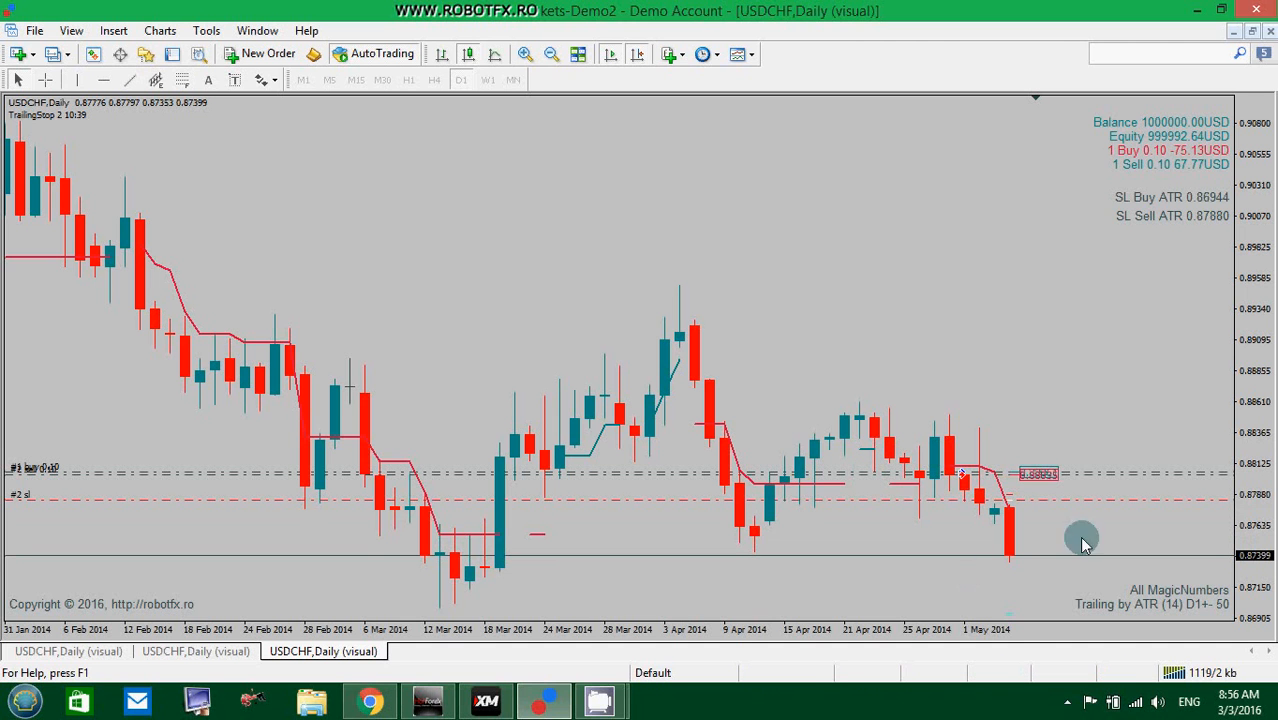
pyautogui.moveTo(1013, 492)
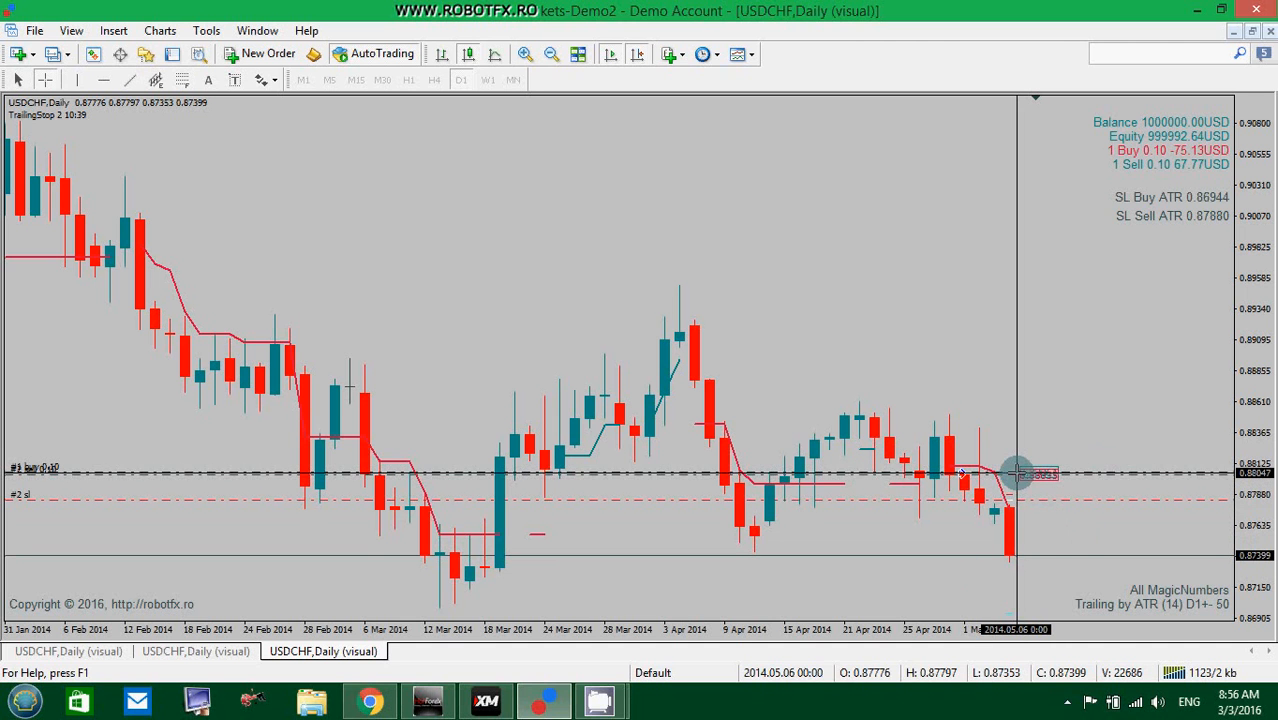
pyautogui.moveTo(1013, 553)
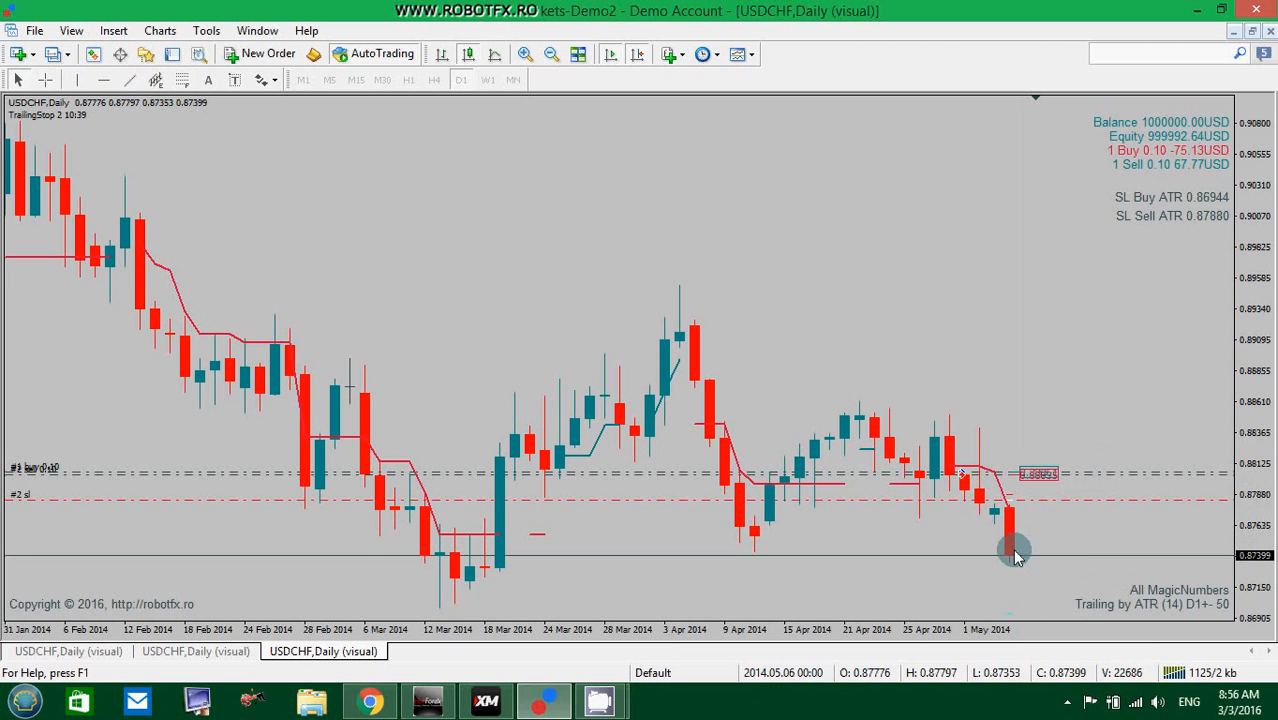
pyautogui.moveTo(1007, 515)
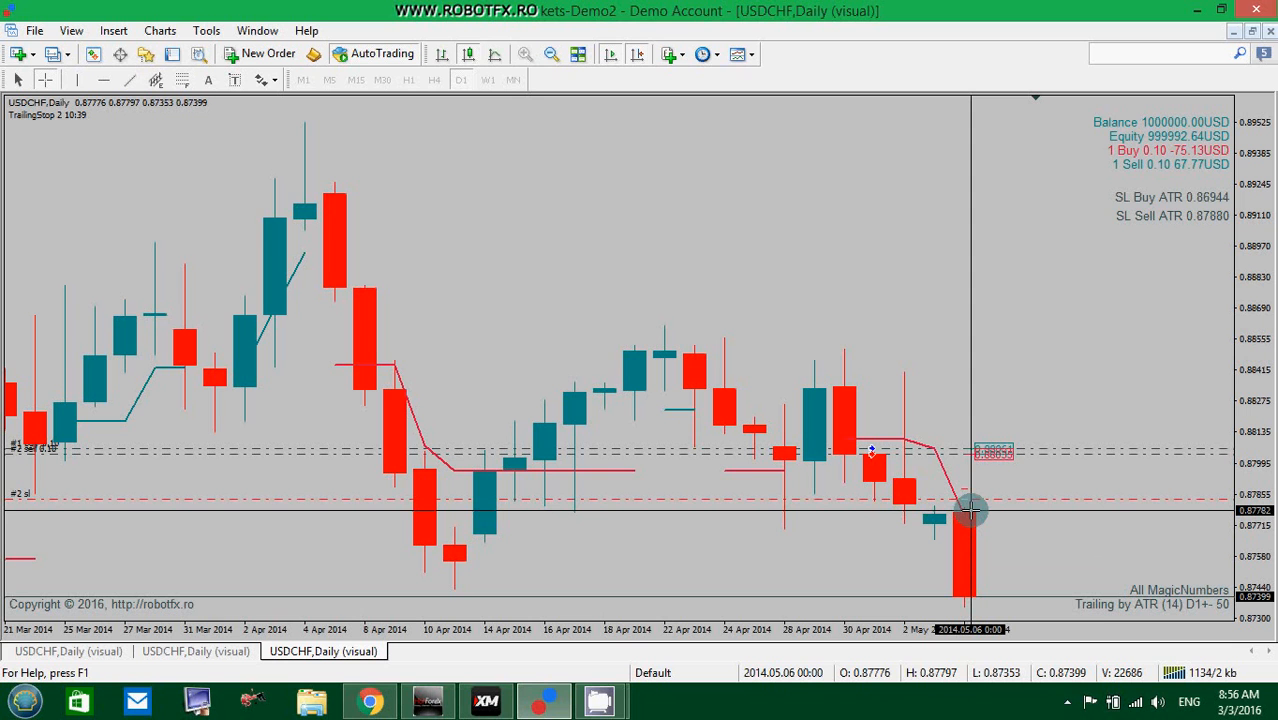
pyautogui.moveTo(968, 500)
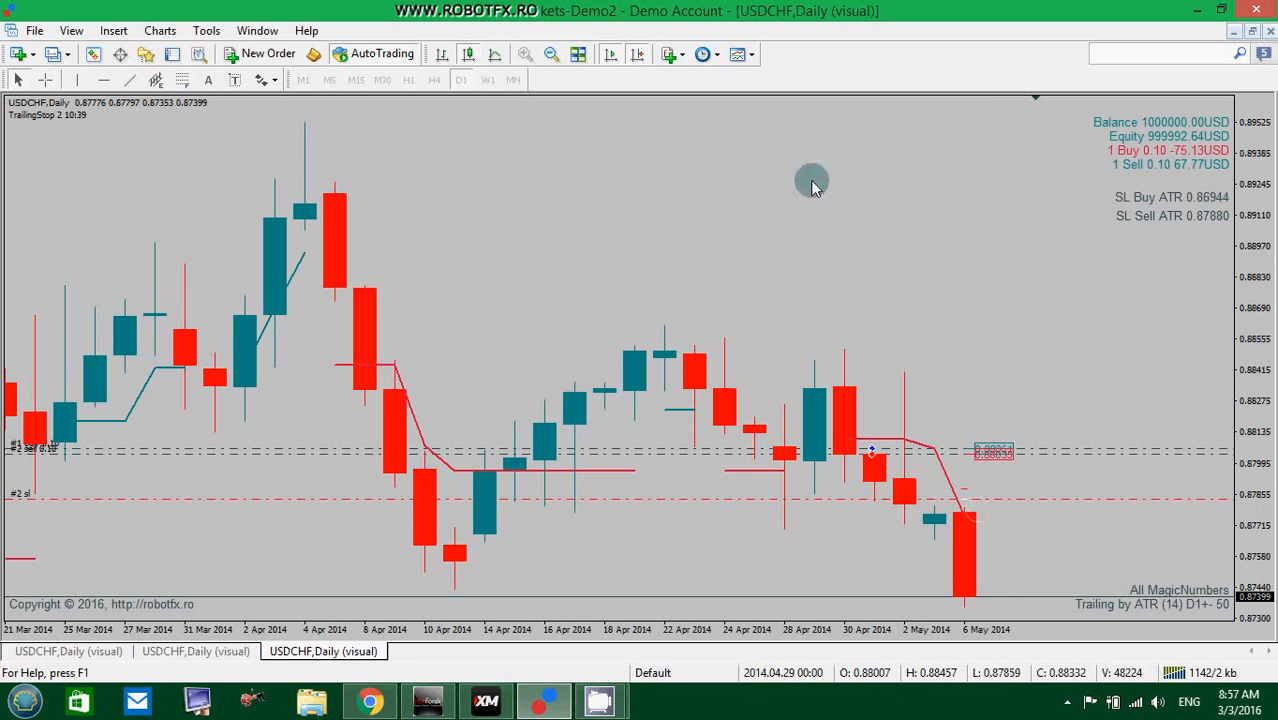
pyautogui.moveTo(900, 249)
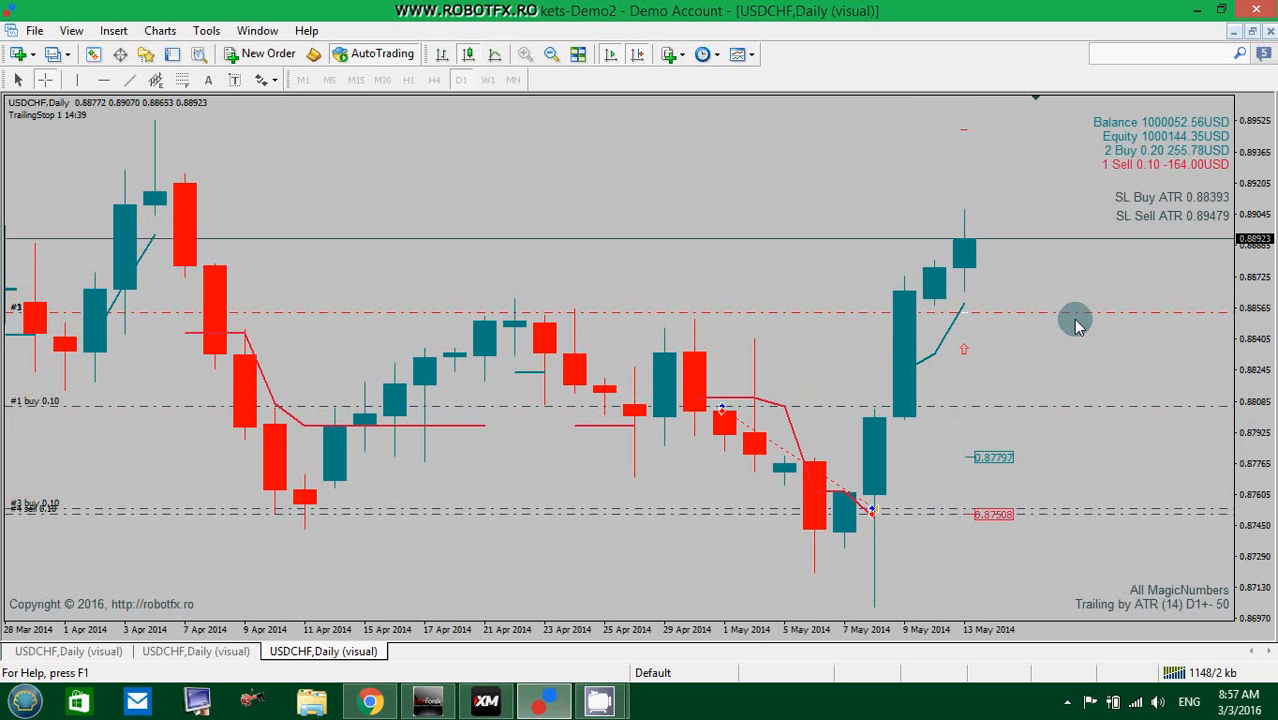
pyautogui.moveTo(940, 364)
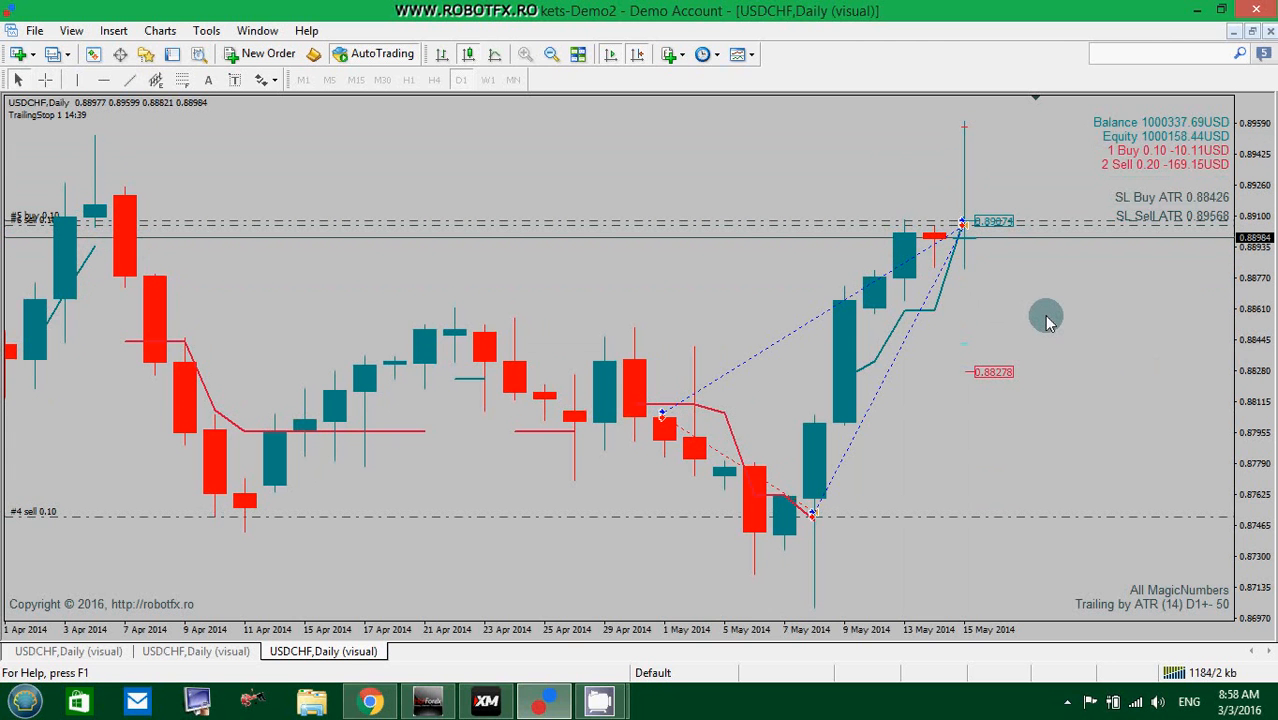
pyautogui.moveTo(1001, 370)
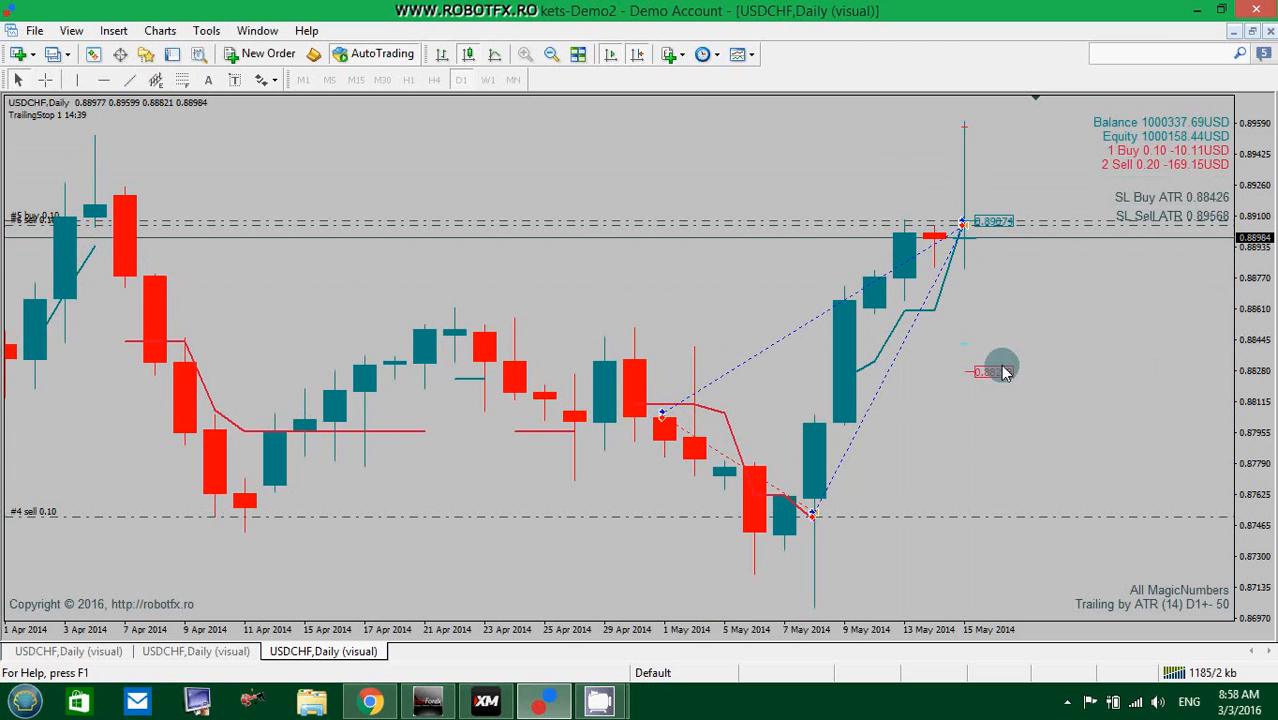
pyautogui.moveTo(868, 373)
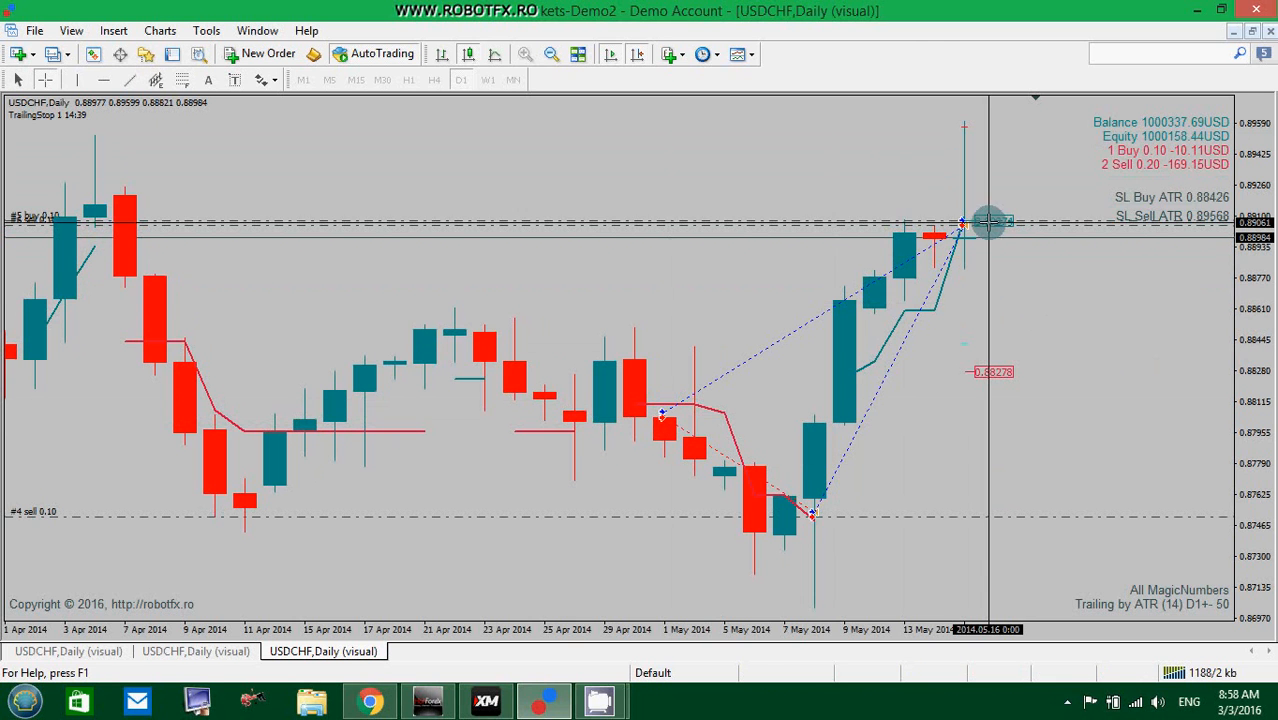
pyautogui.moveTo(865, 380)
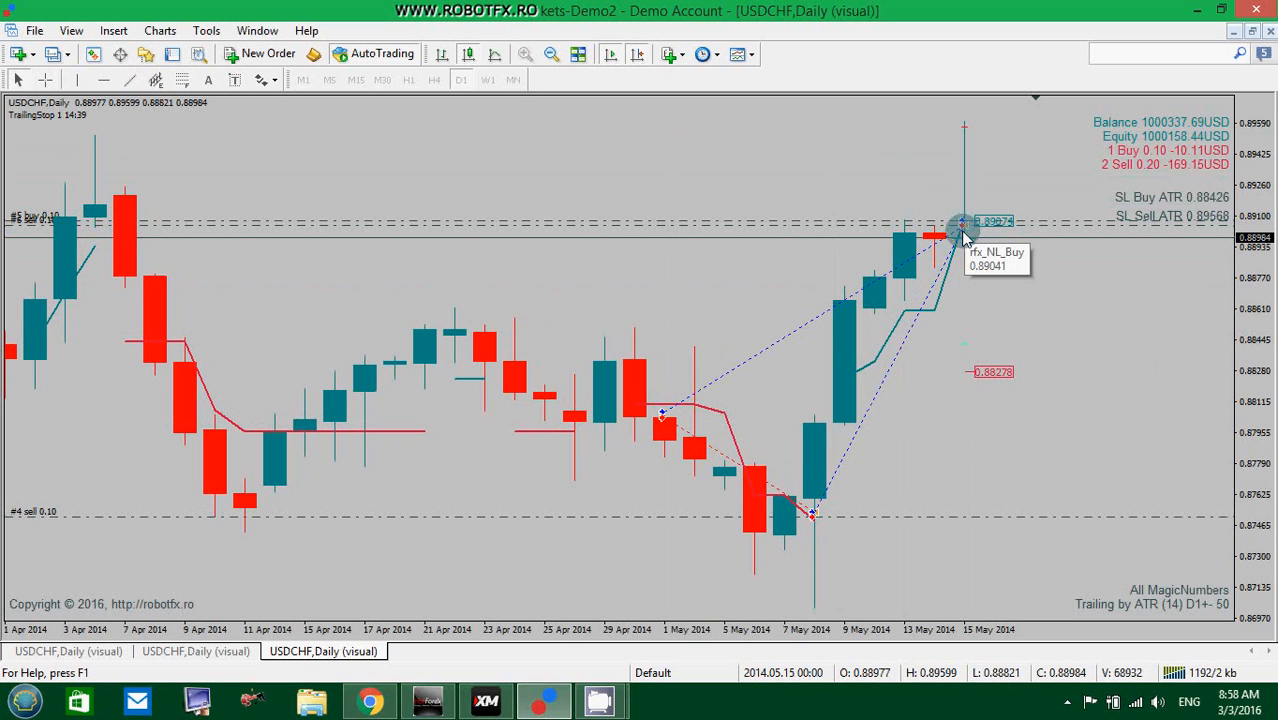
pyautogui.moveTo(665, 425)
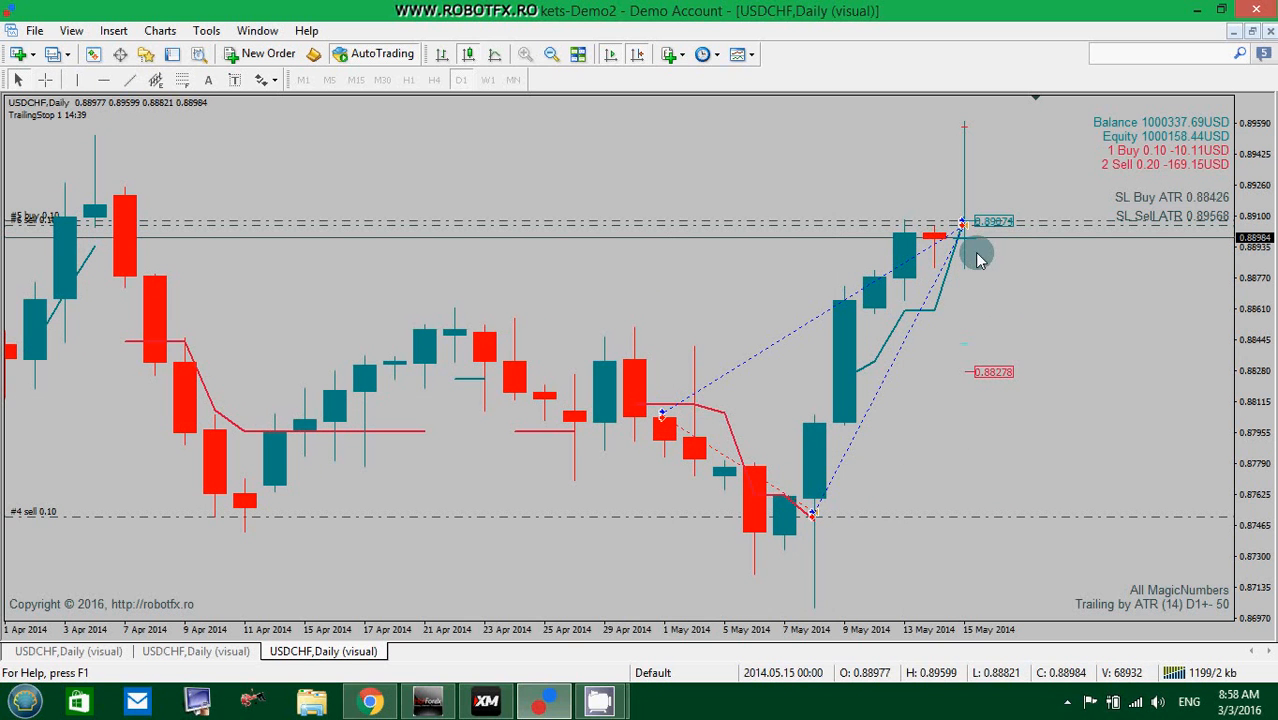
pyautogui.moveTo(975, 248)
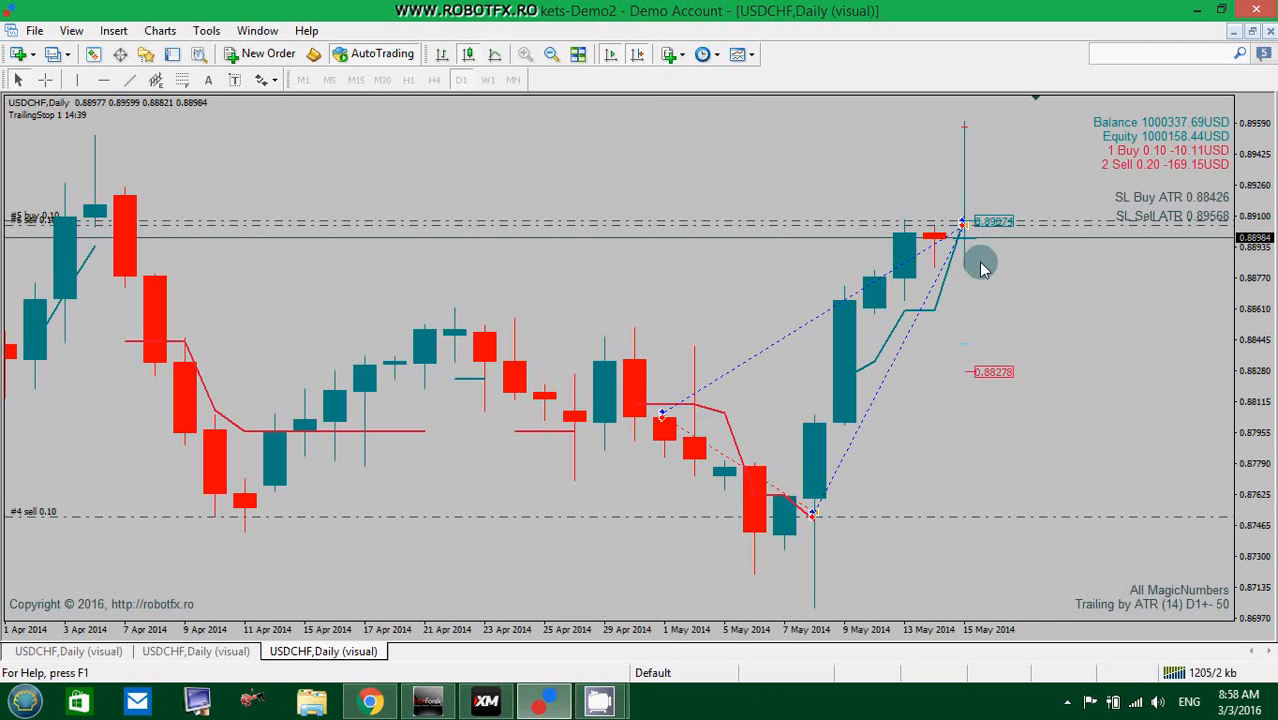
pyautogui.moveTo(1078, 268)
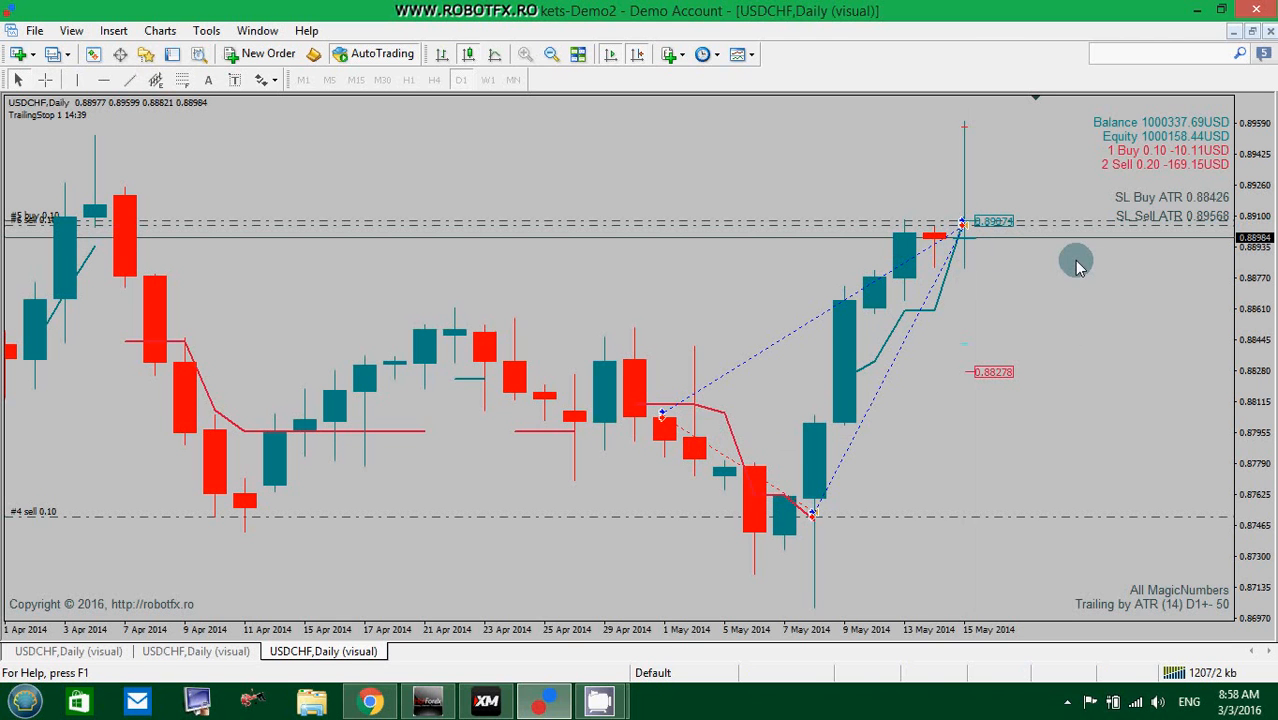
pyautogui.moveTo(886, 411)
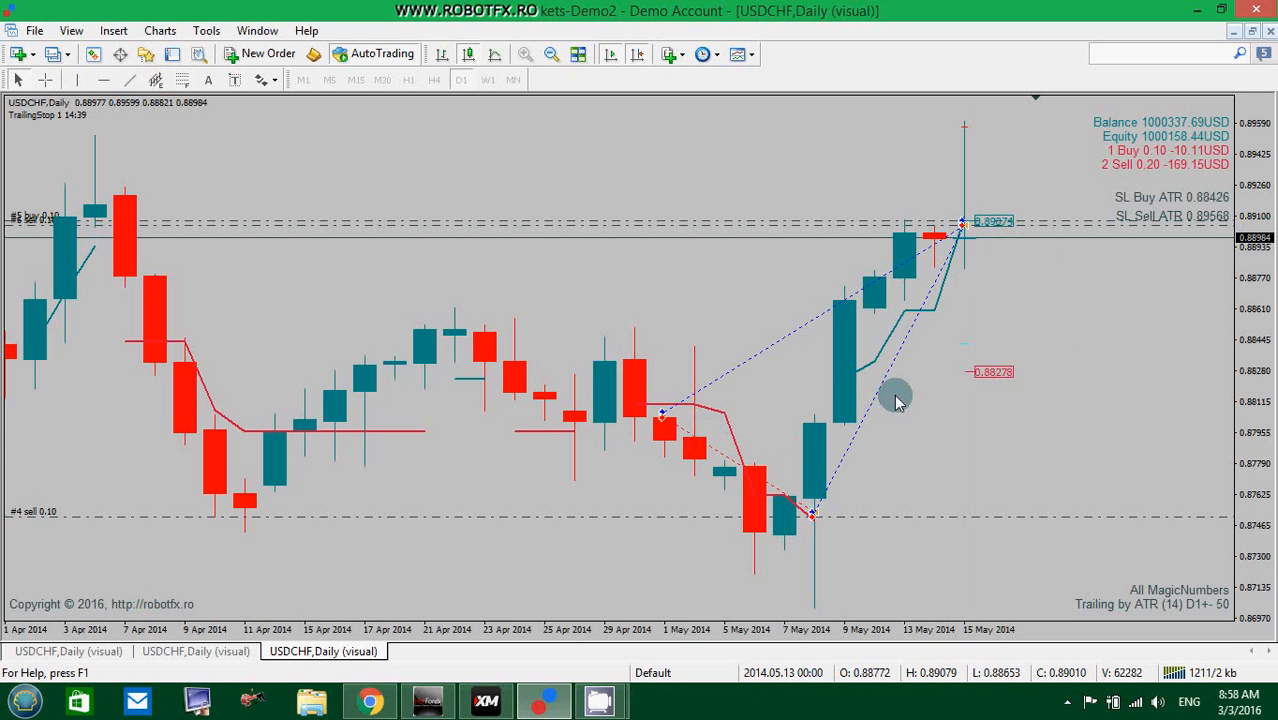
pyautogui.moveTo(914, 401)
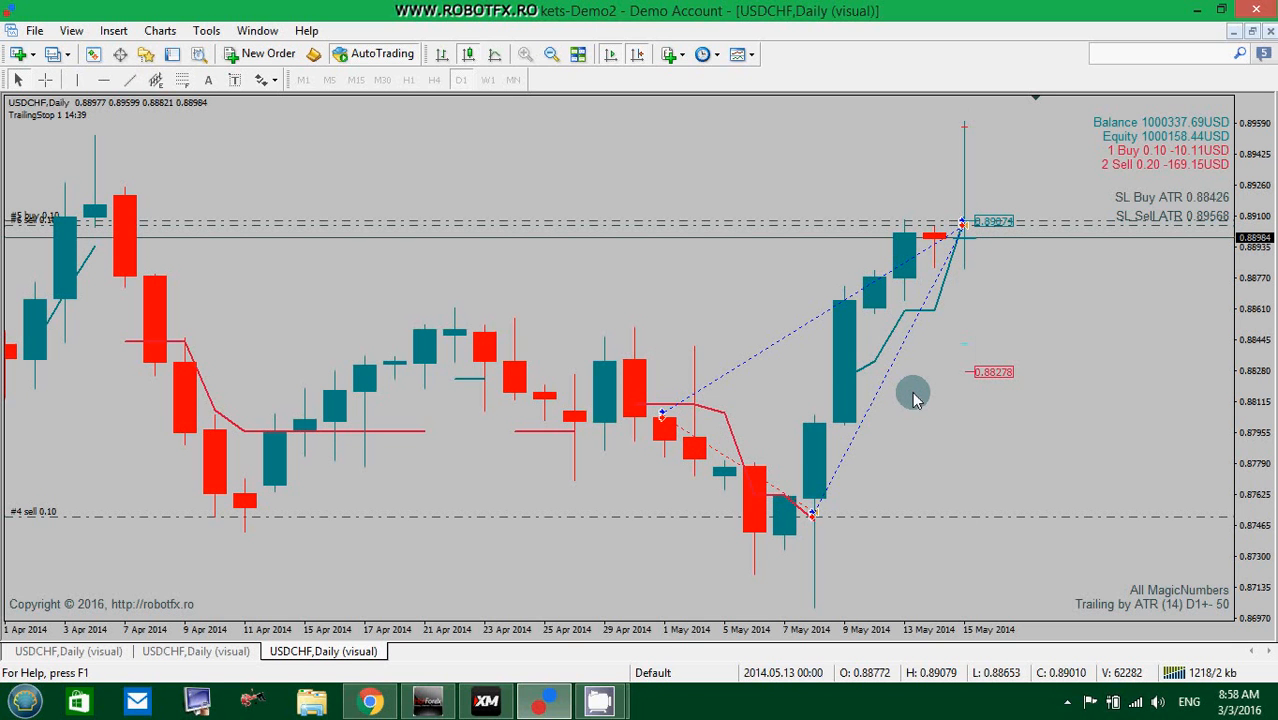
pyautogui.moveTo(918, 400)
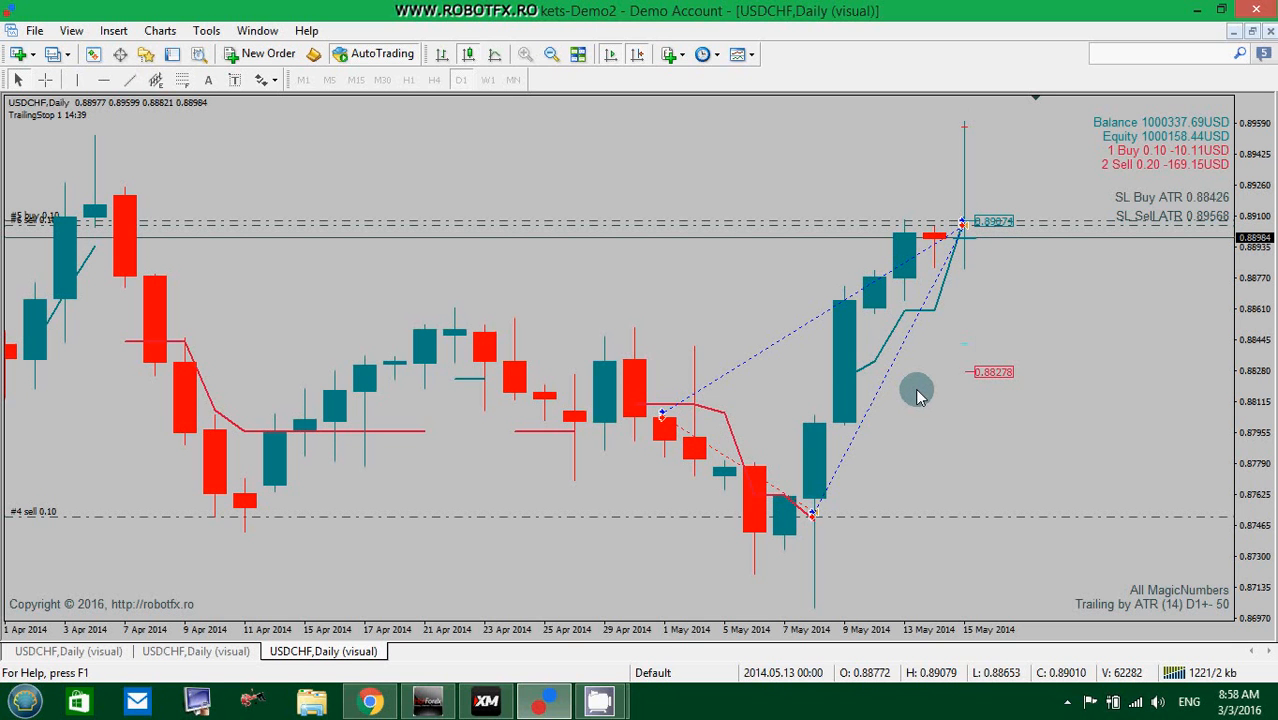